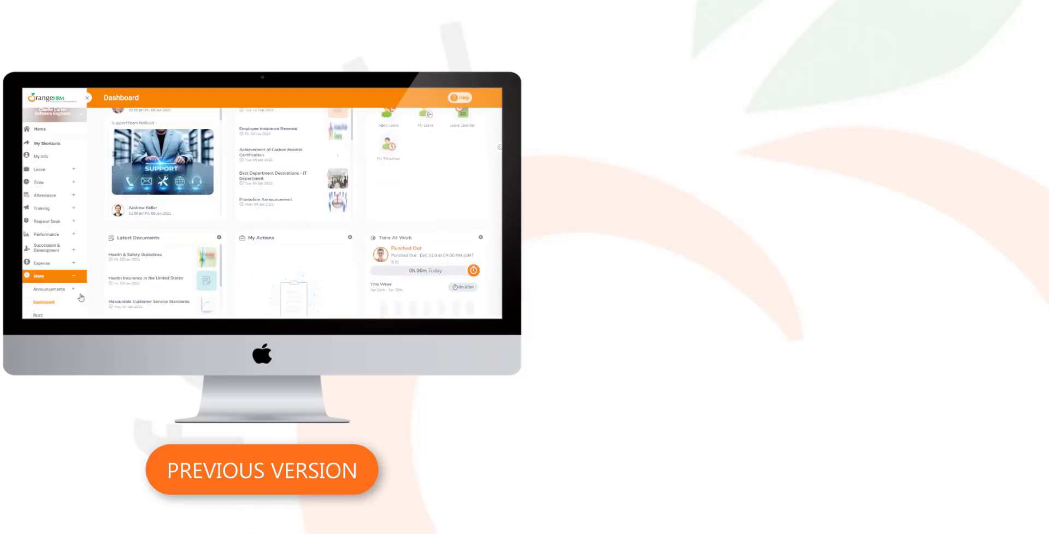
Show the profile photo options, then the new version's My Shortcuts panel of quick links.
scroll(down, 3)
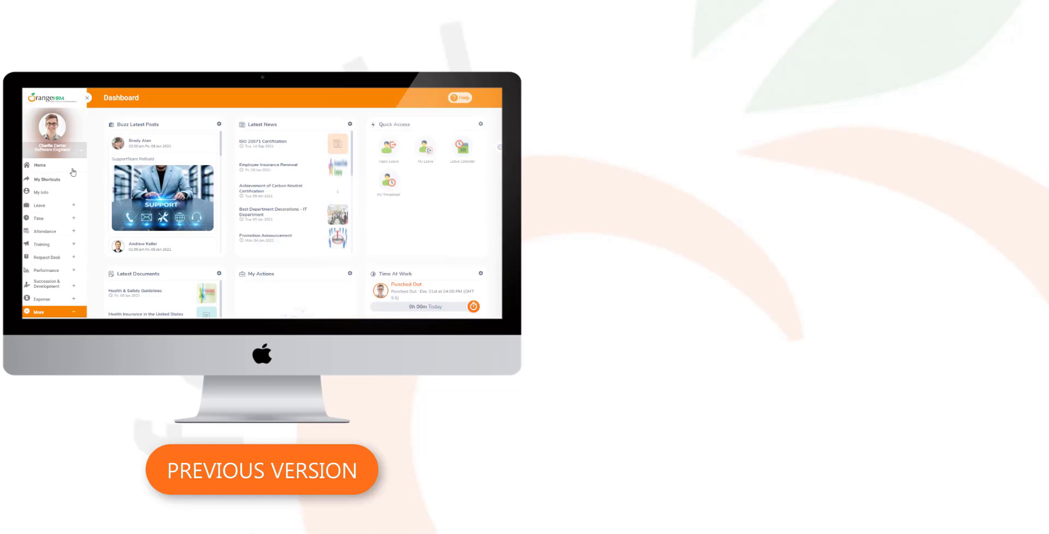
mouse_move(43, 165)
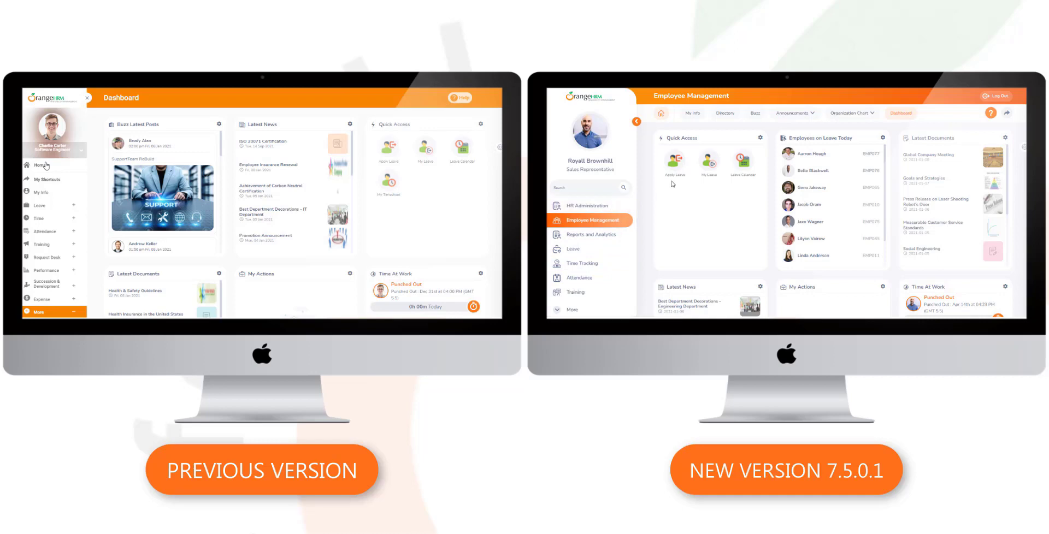
mouse_move(715, 283)
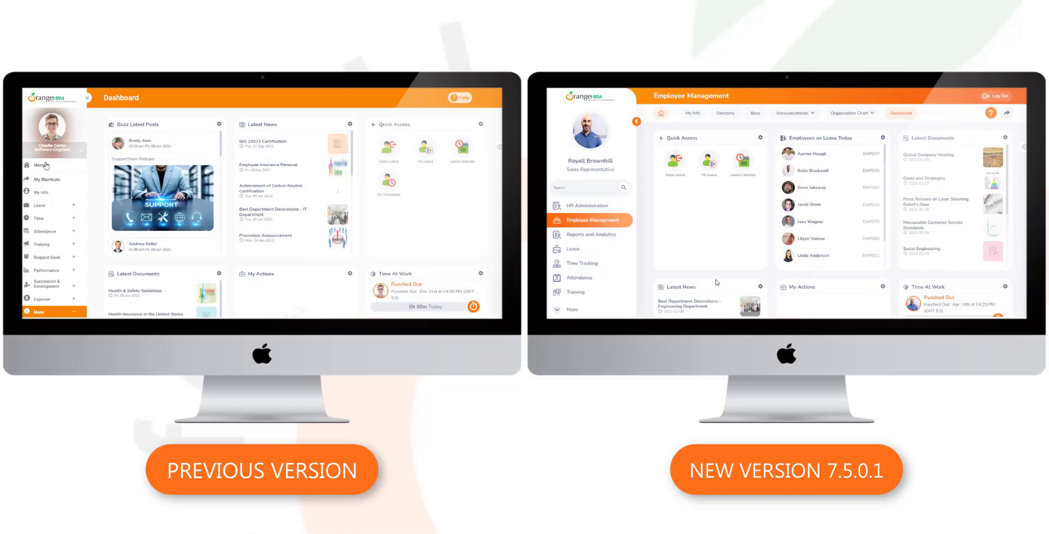
mouse_move(660, 112)
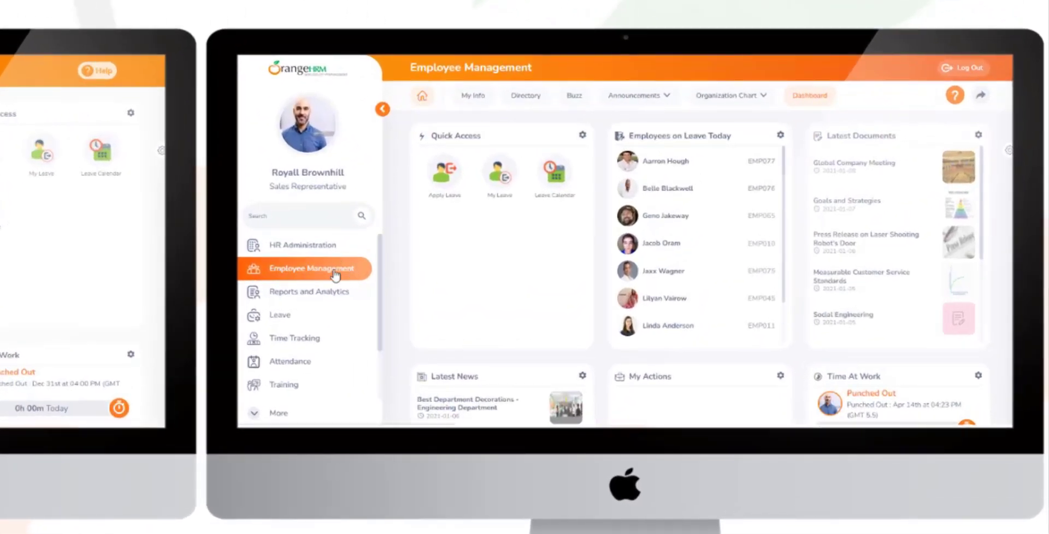
mouse_move(788, 118)
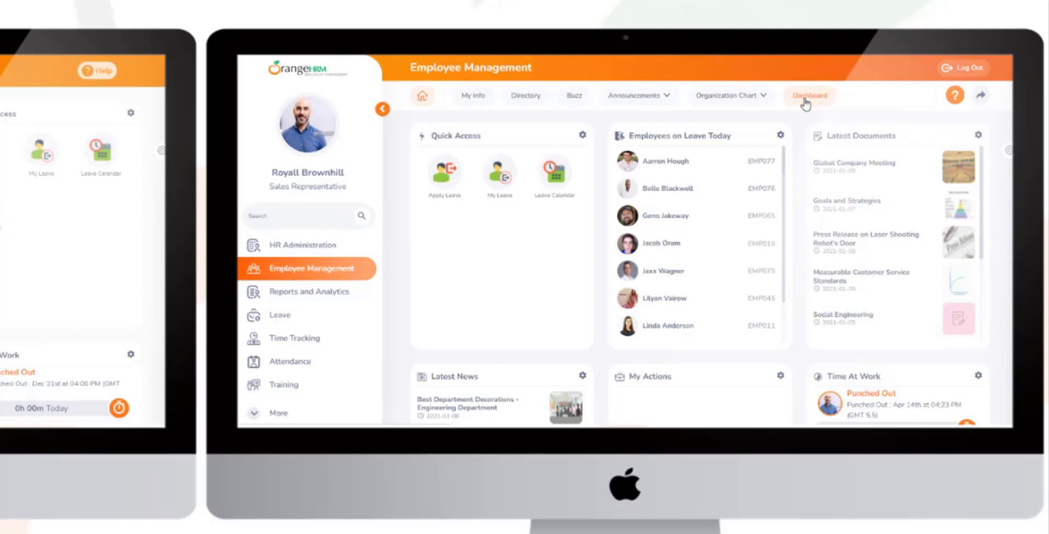
mouse_move(806, 103)
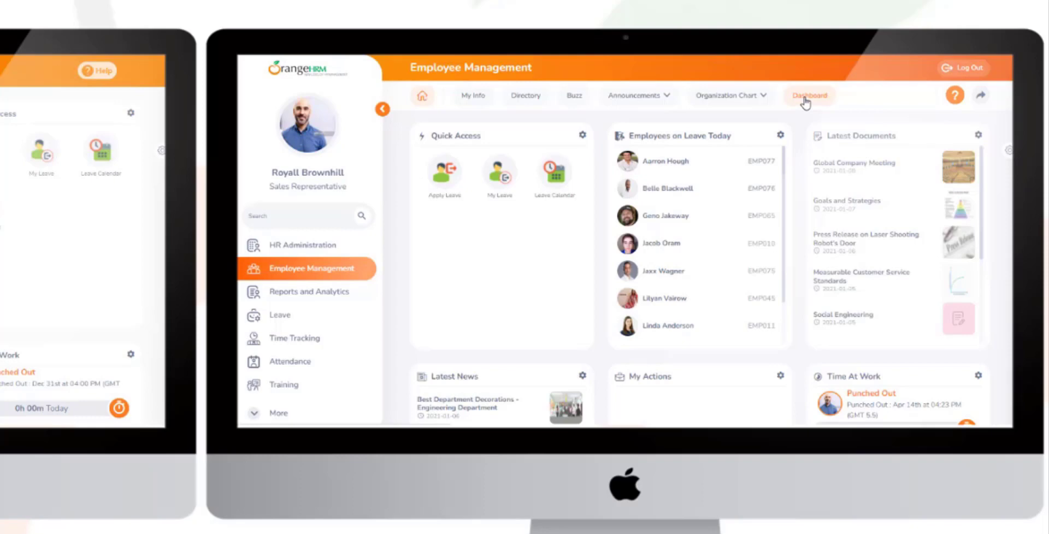
mouse_move(809, 157)
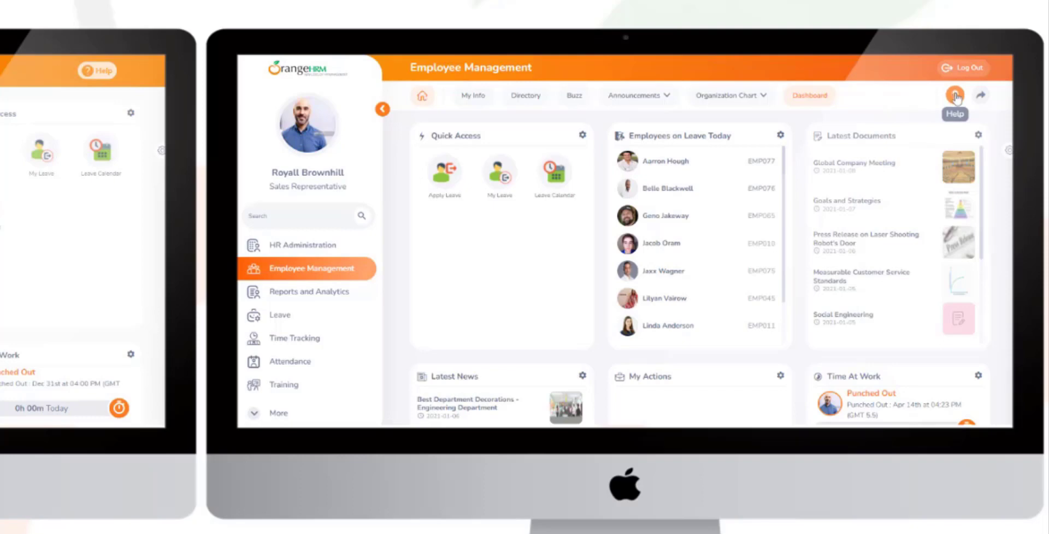
mouse_move(956, 99)
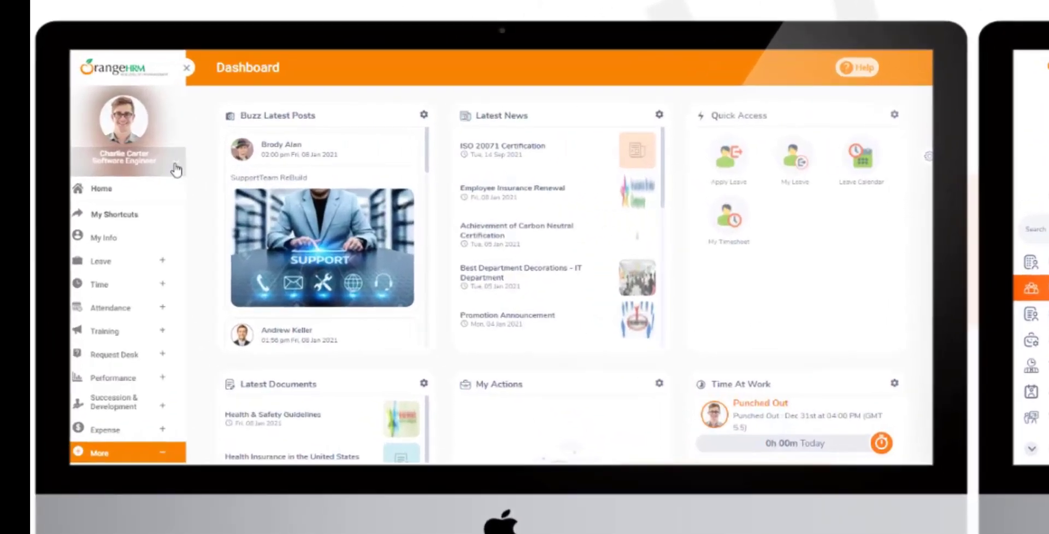
click(123, 156)
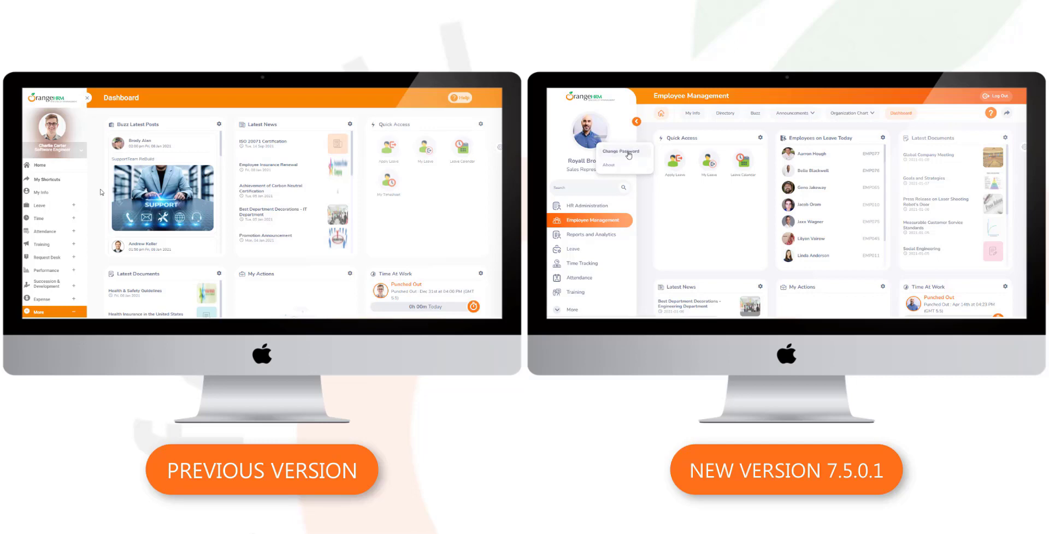
mouse_move(626, 165)
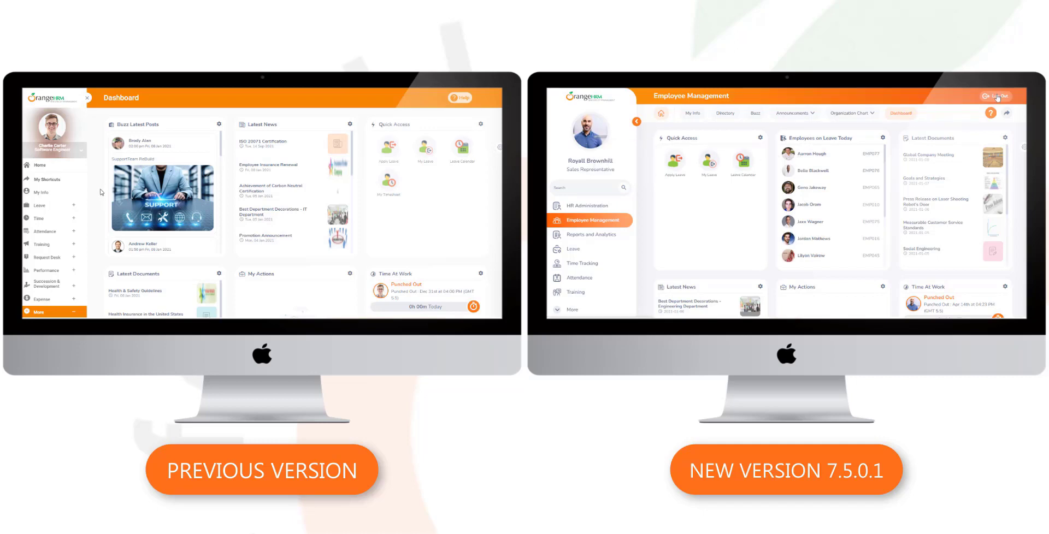
click(1006, 114)
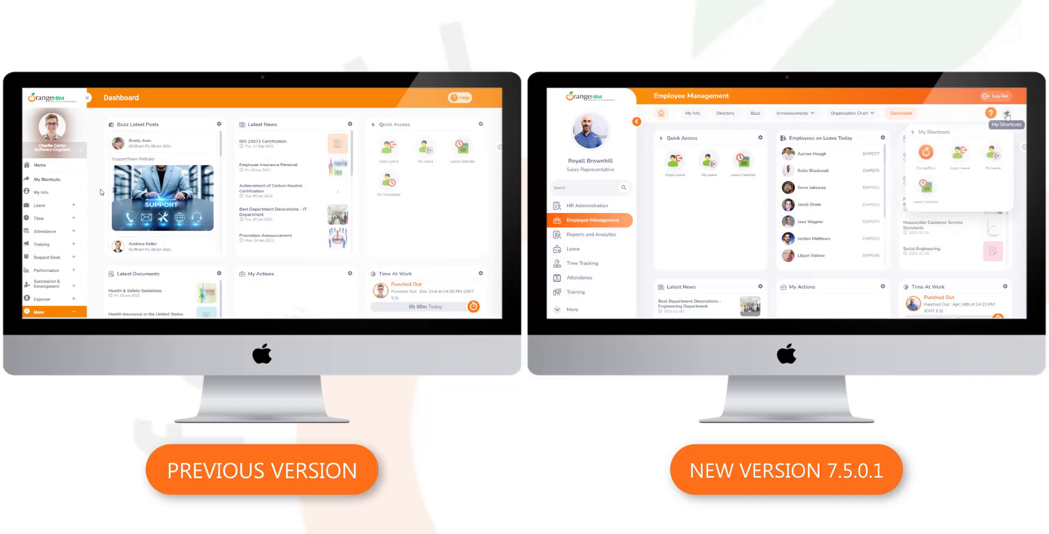
mouse_move(948, 207)
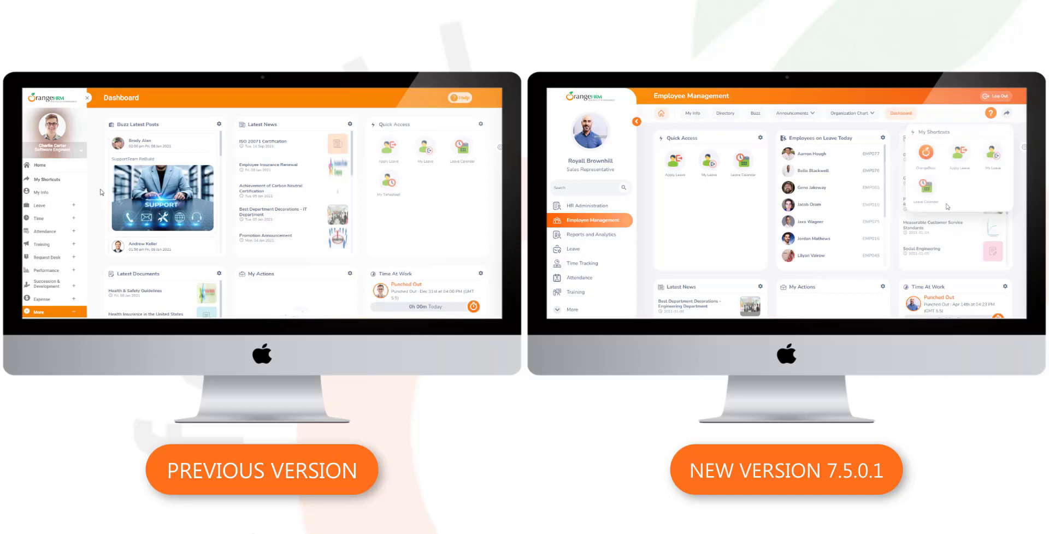
mouse_move(1002, 141)
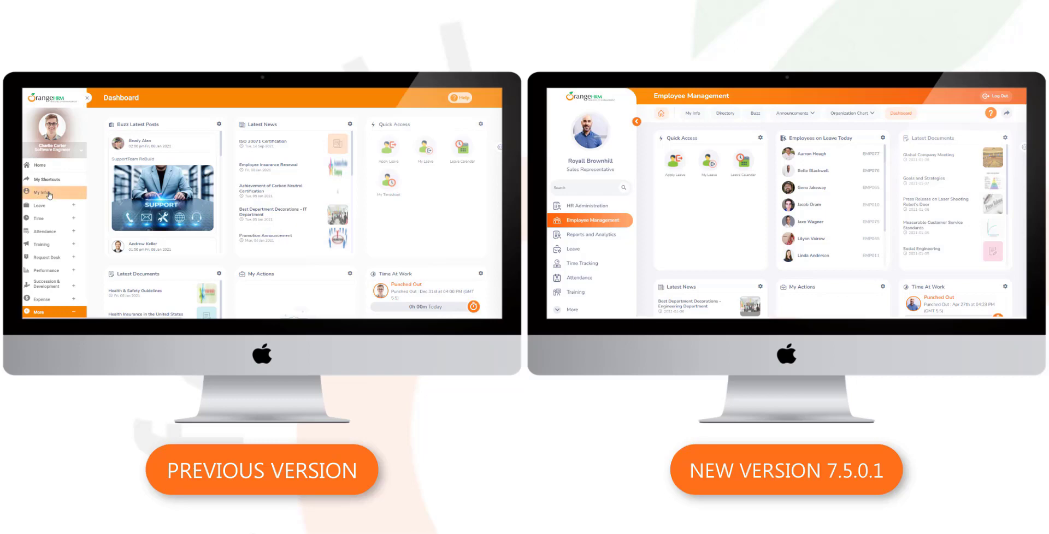
Open My Info in the old sidebar and Directory, My Info, Personal Details in the new version.
click(42, 192)
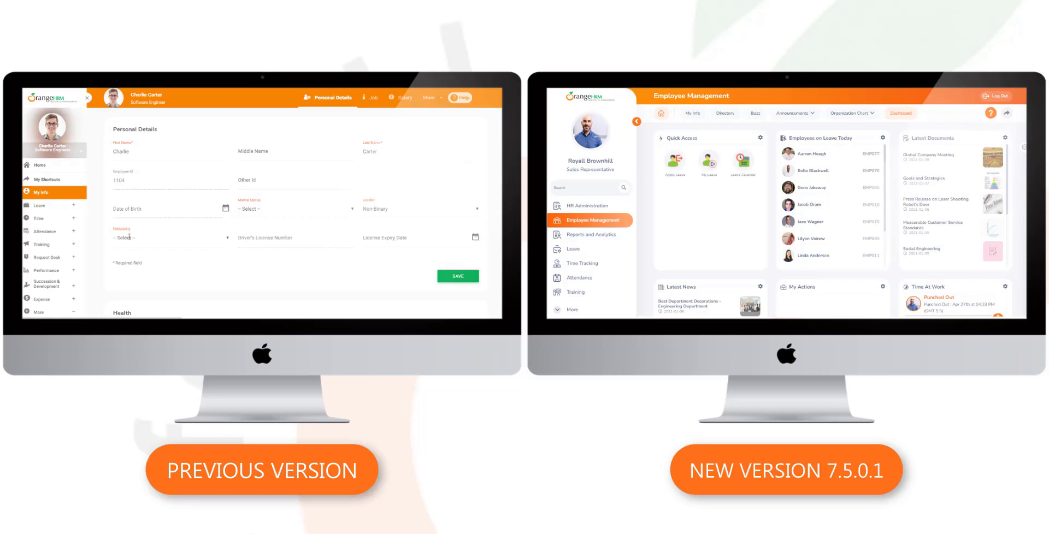
click(724, 112)
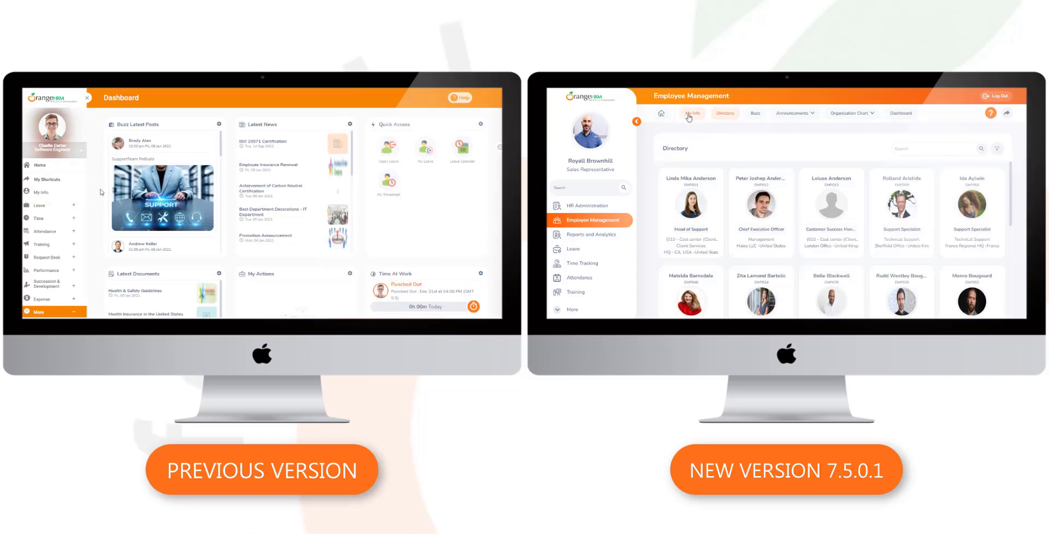
click(693, 113)
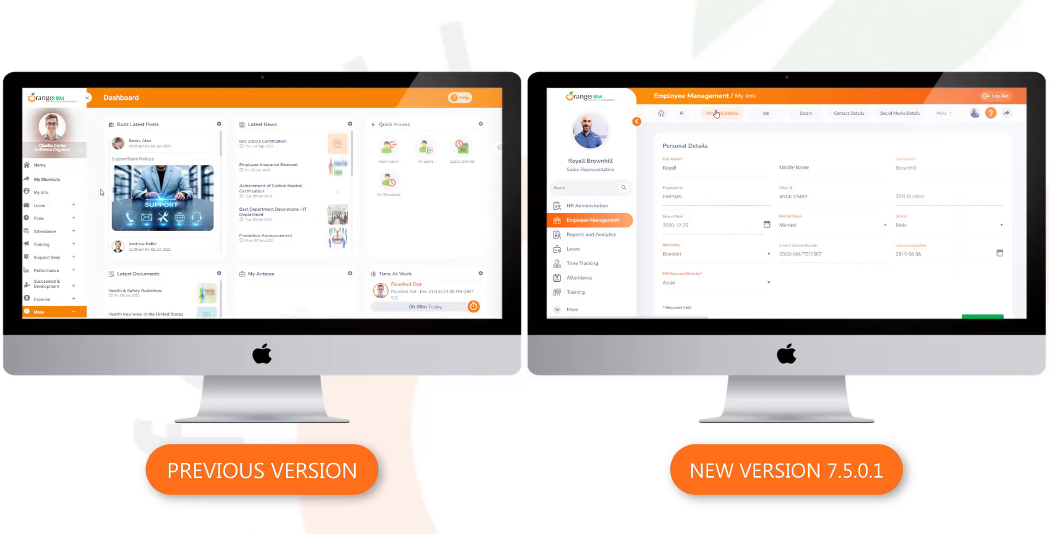
click(944, 112)
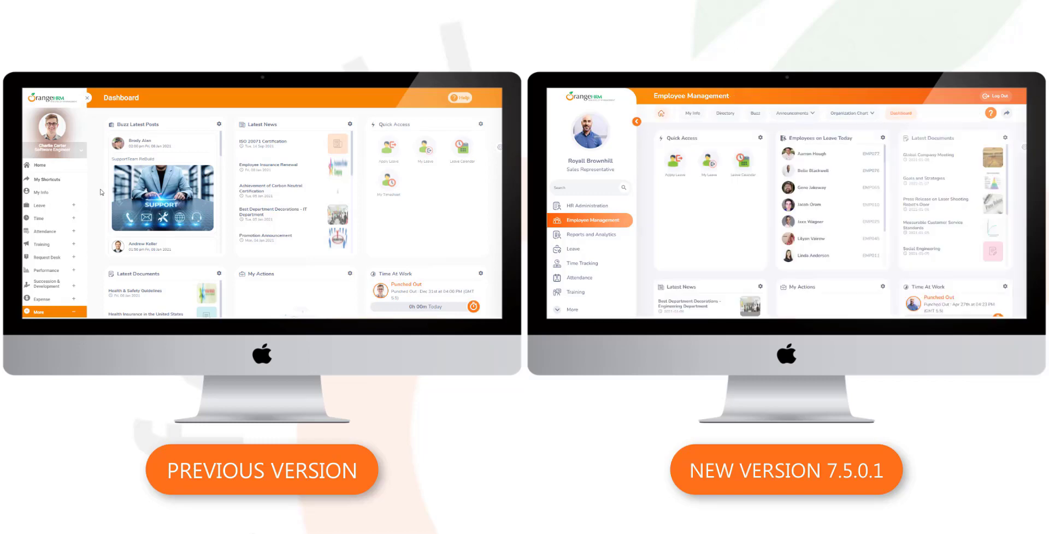
Expand My Info and Leave in the old sidebar; open Leave and show Entitlements in the new version.
click(42, 192)
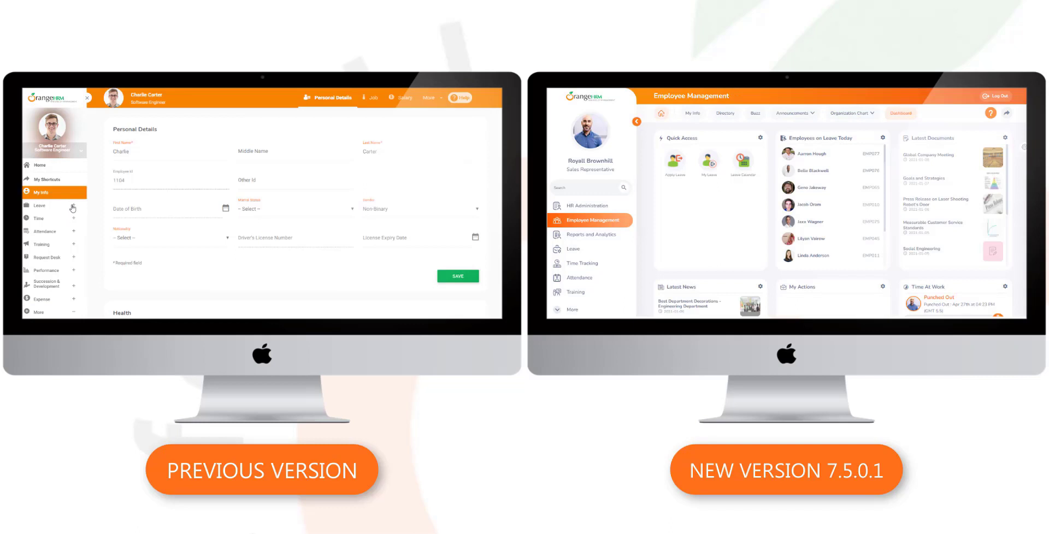
click(39, 205)
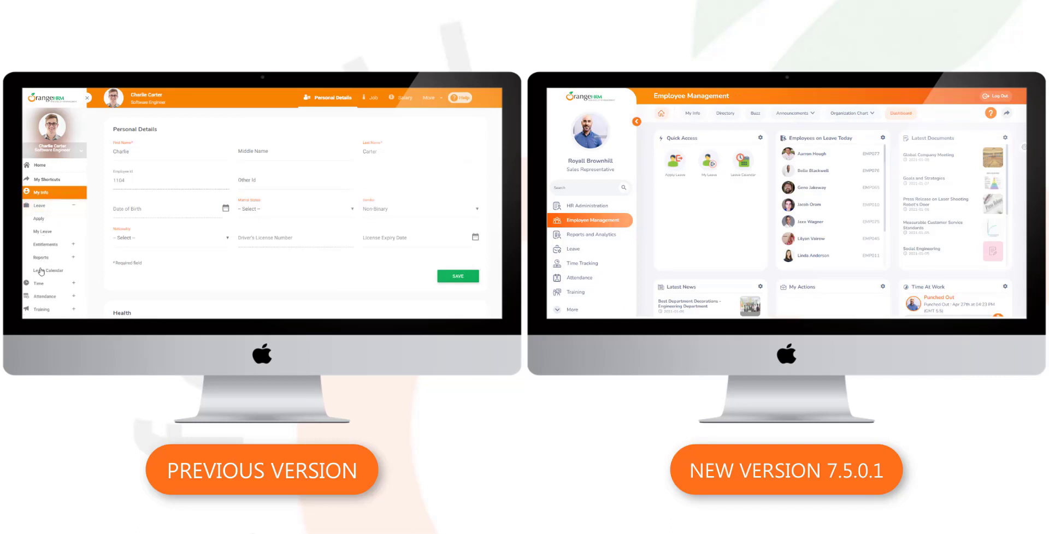
click(38, 219)
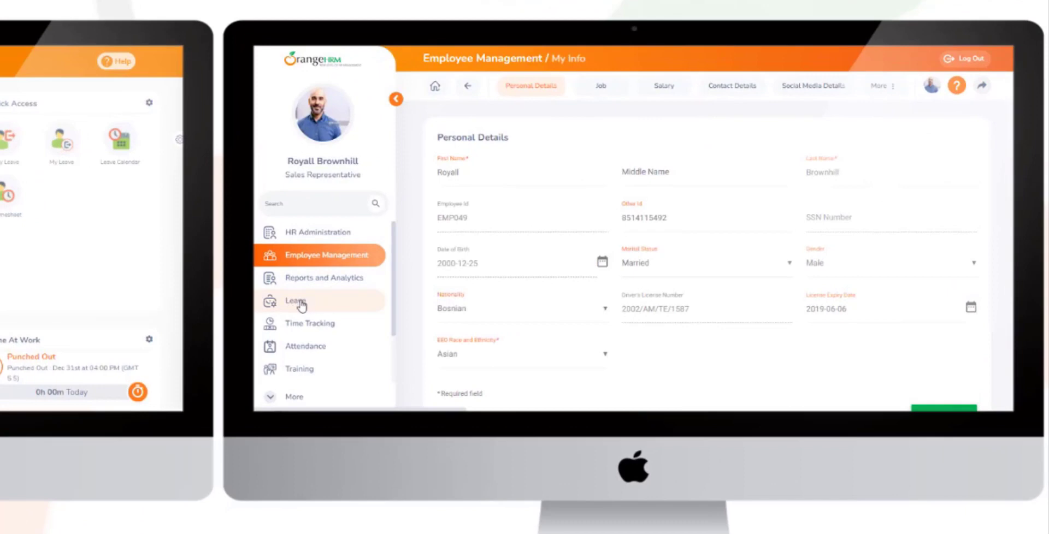
click(294, 301)
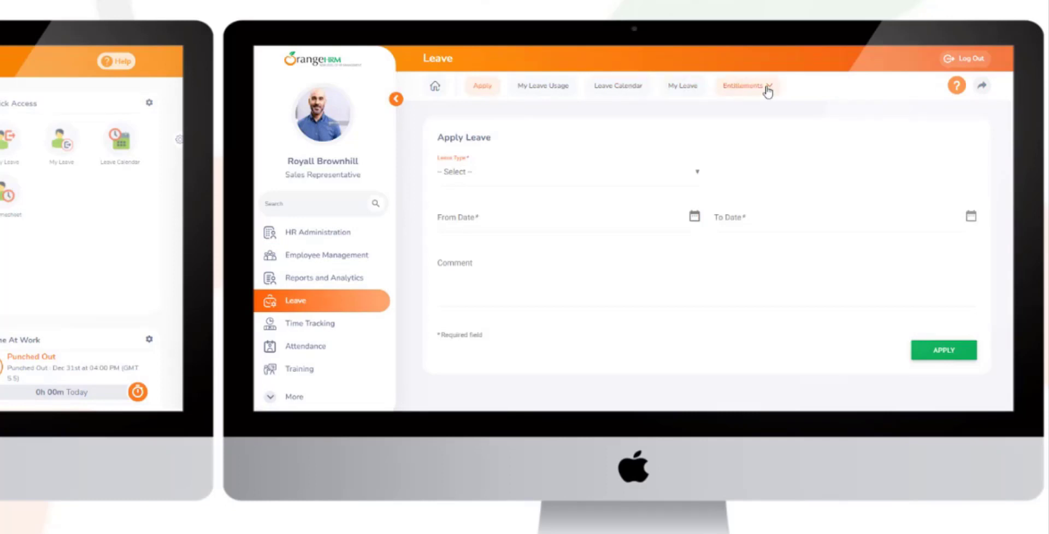
click(543, 86)
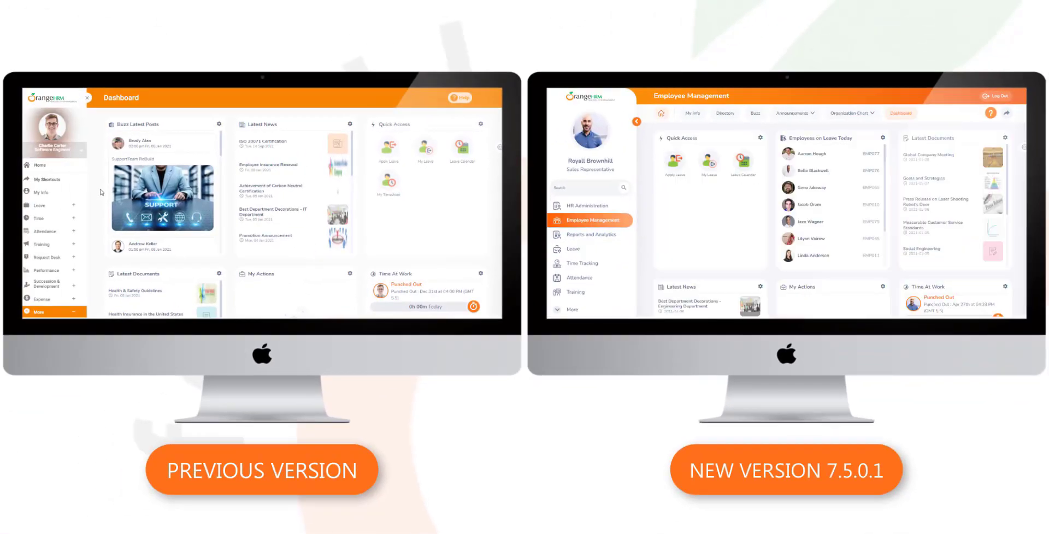
Open Apply Leave and My Timesheets in the old version, then Time Tracking's weekly timesheet in the new.
click(38, 205)
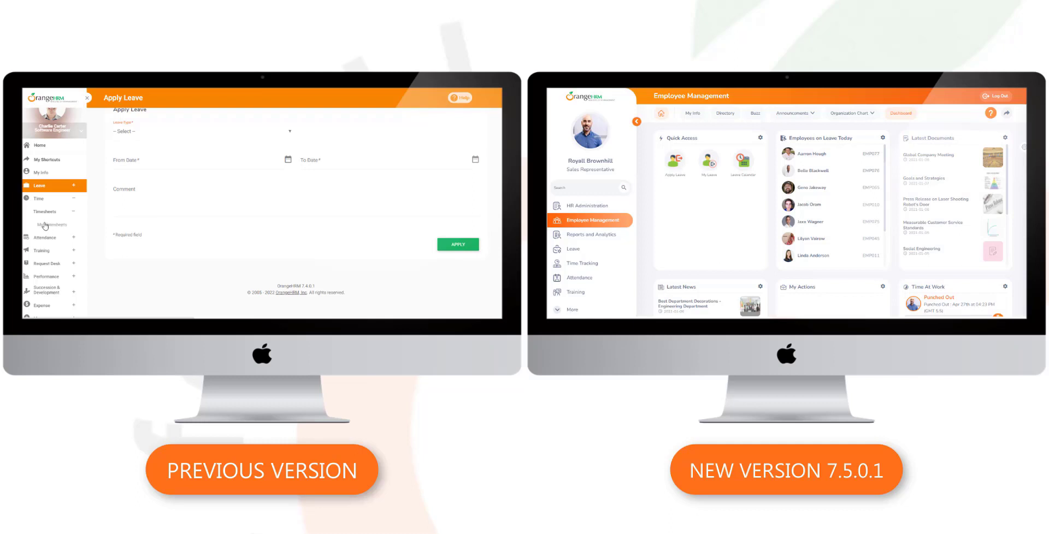
click(52, 218)
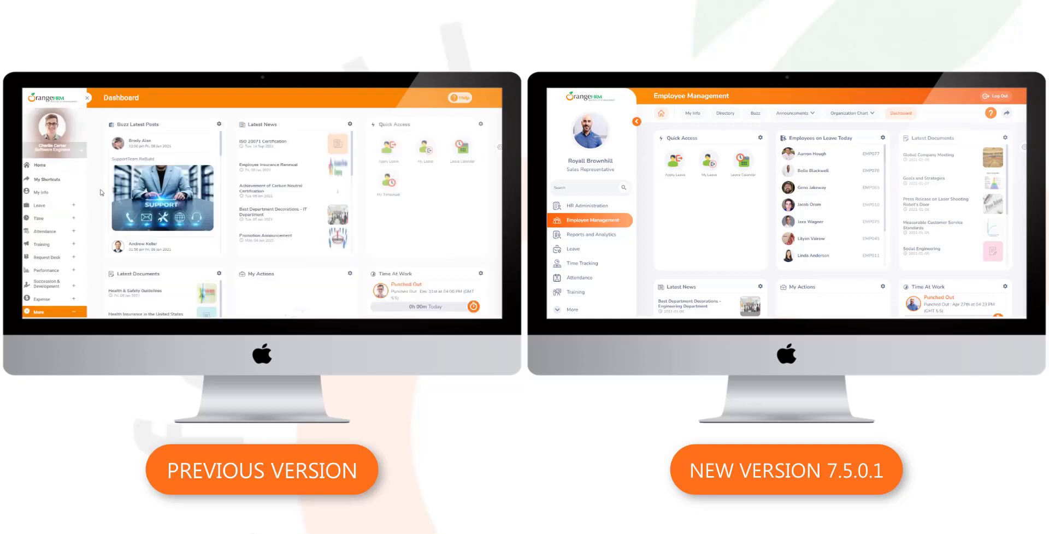
click(581, 263)
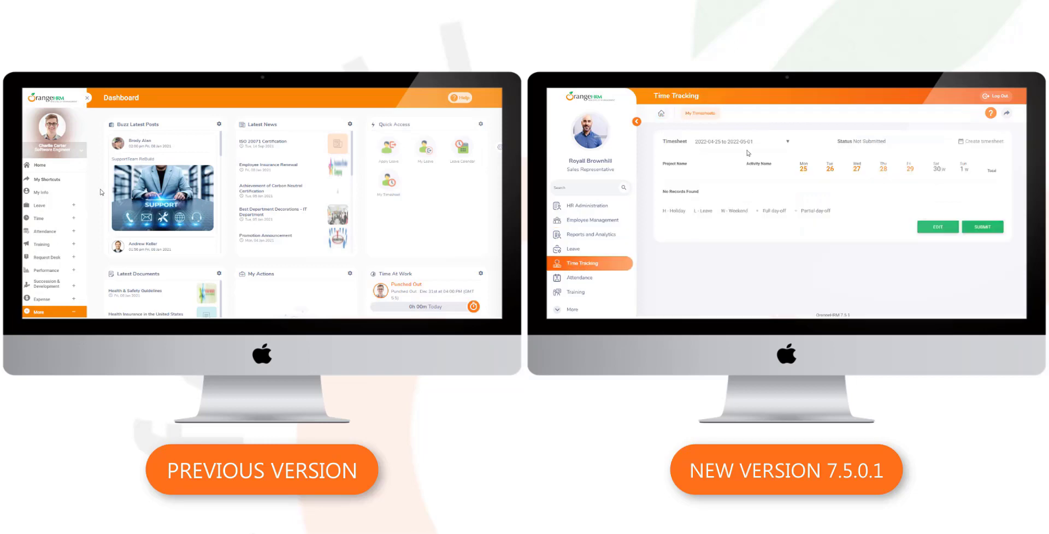
mouse_move(704, 120)
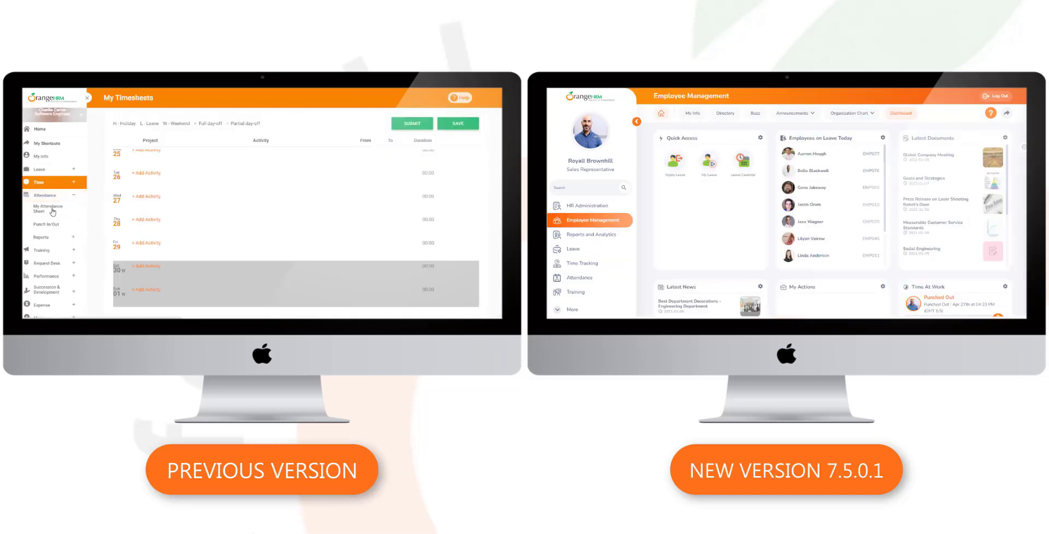
mouse_move(66, 237)
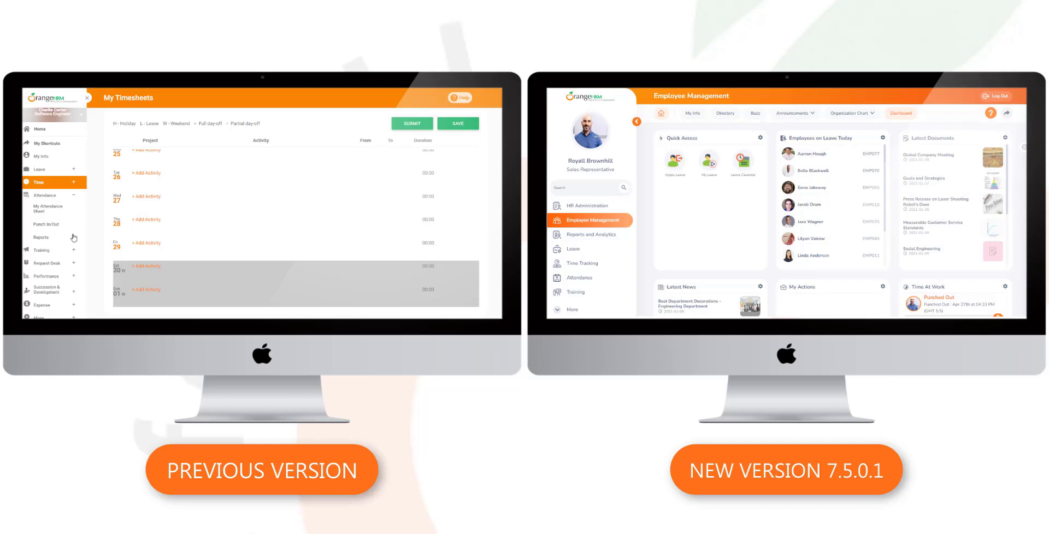
Open the old version's Attendance Punch In/Out form with its date and time fields.
click(46, 224)
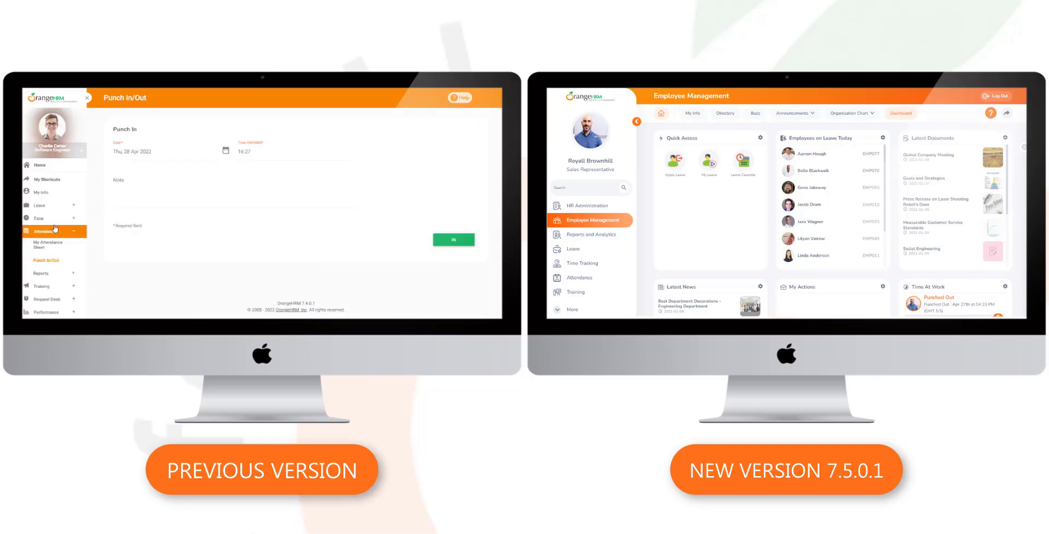
mouse_move(87, 266)
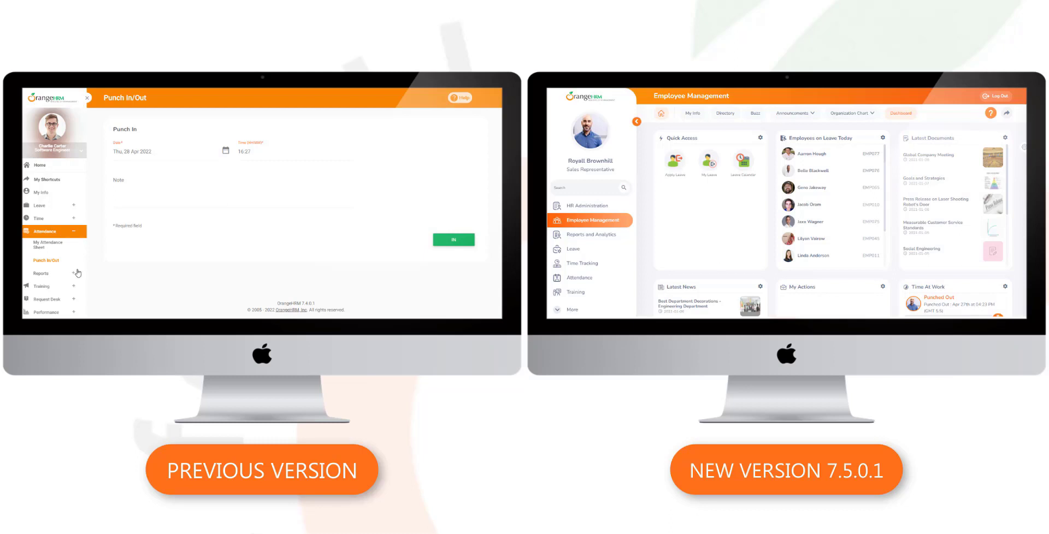
click(40, 273)
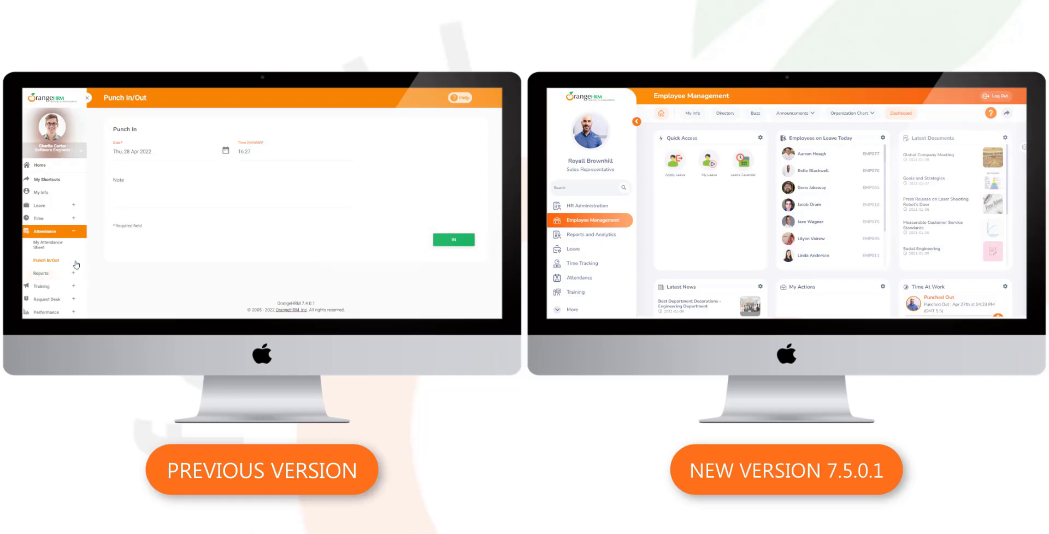
click(579, 259)
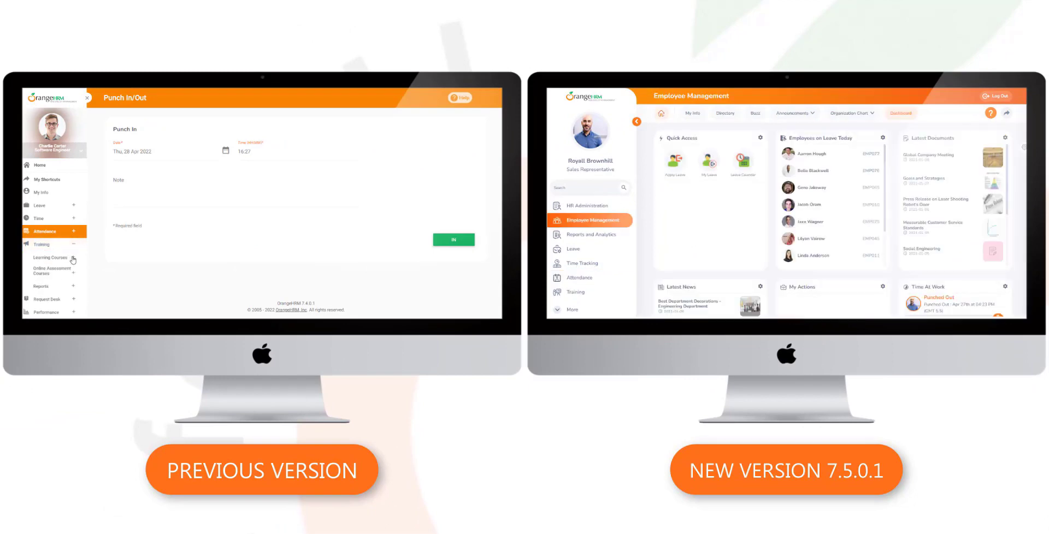
Open My Participating Sessions under Learning Courses in the old version and the Online Assessment Courses options in the new.
click(50, 258)
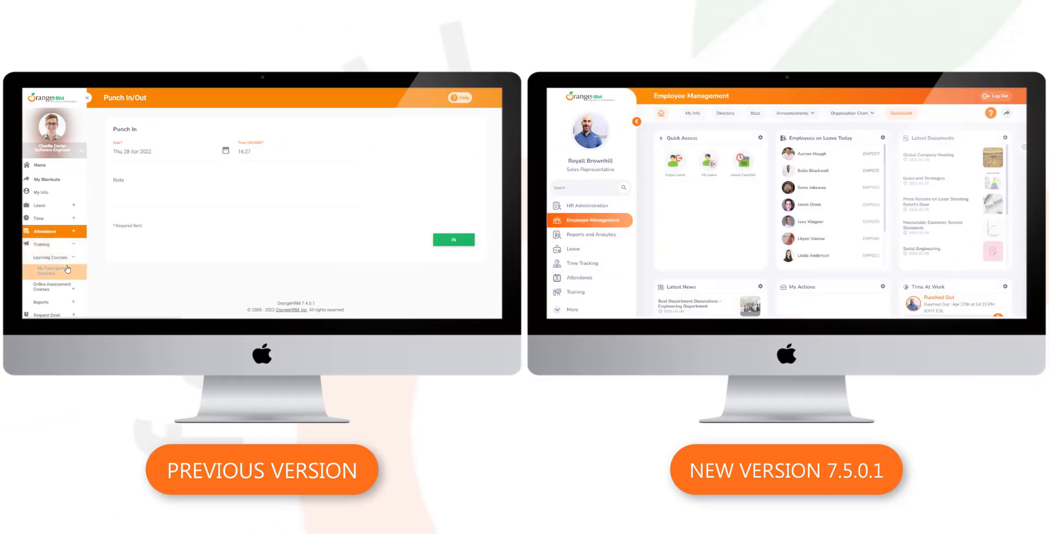
click(52, 269)
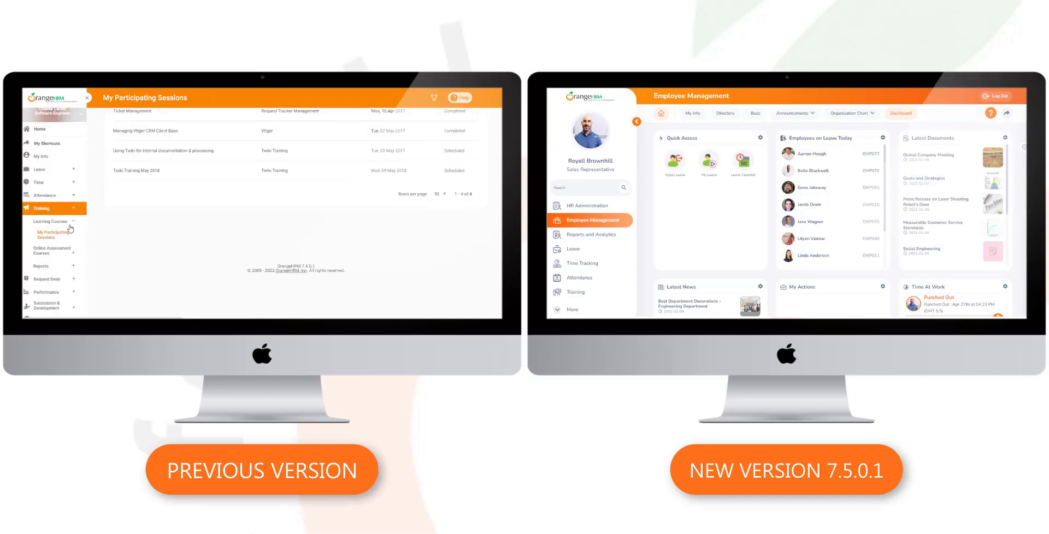
click(50, 235)
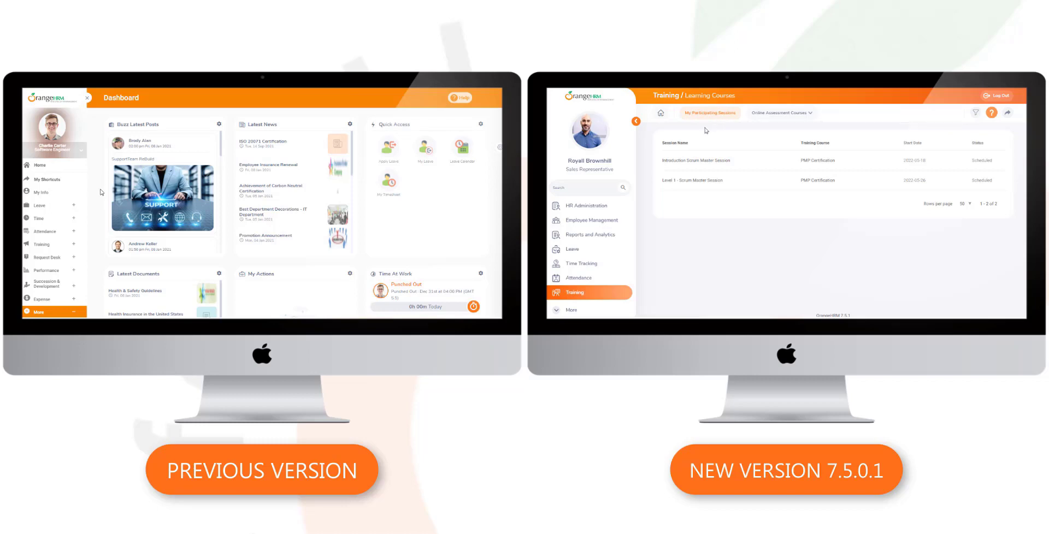
mouse_move(699, 156)
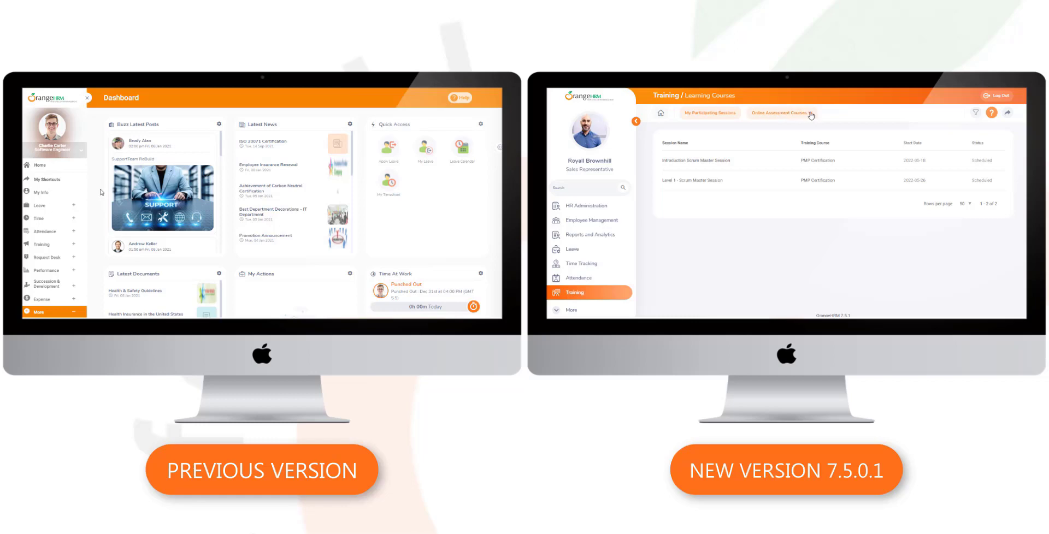
click(779, 112)
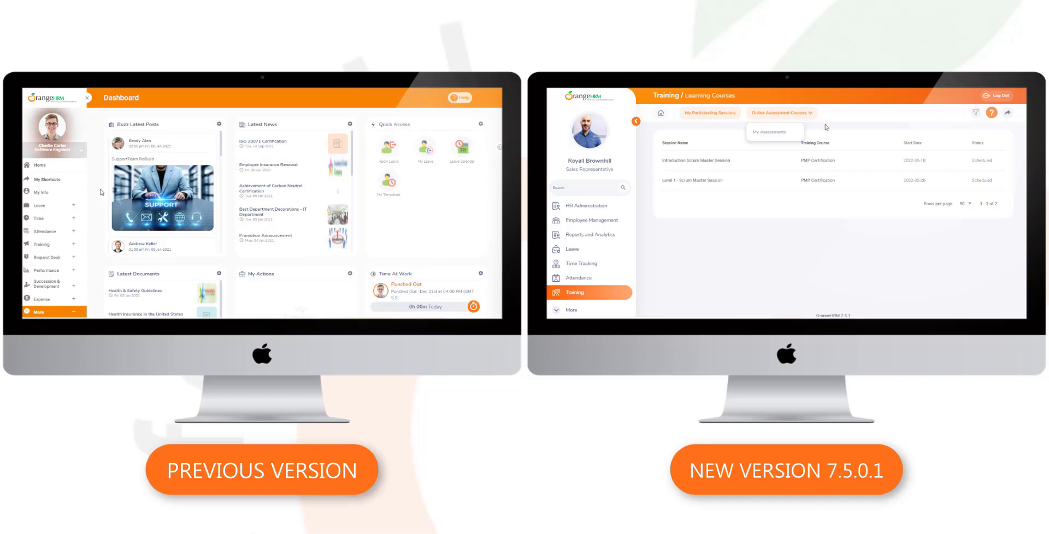
click(588, 220)
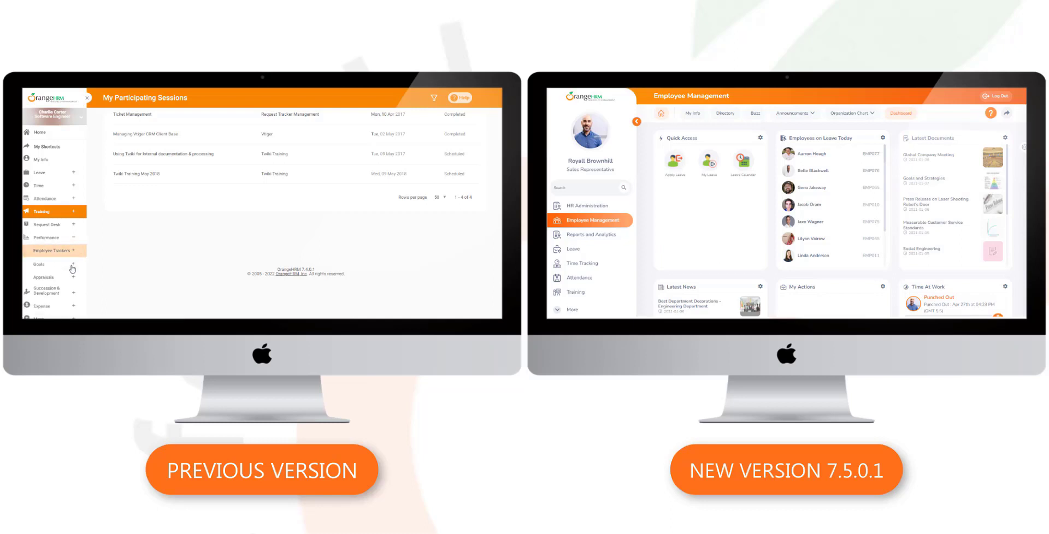
Open My Appraisals under Performance in the old version and the Performance module in the new.
click(46, 270)
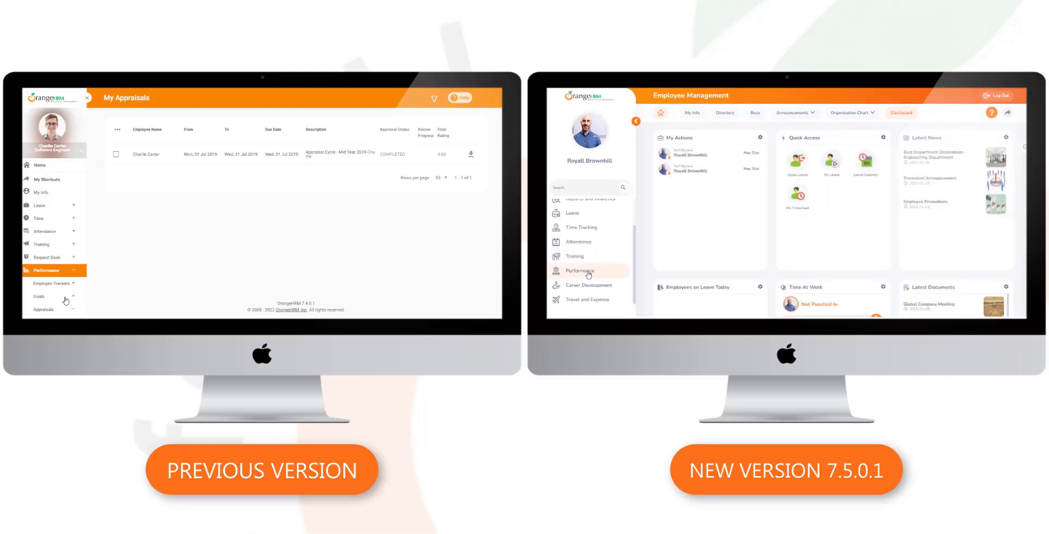
click(579, 271)
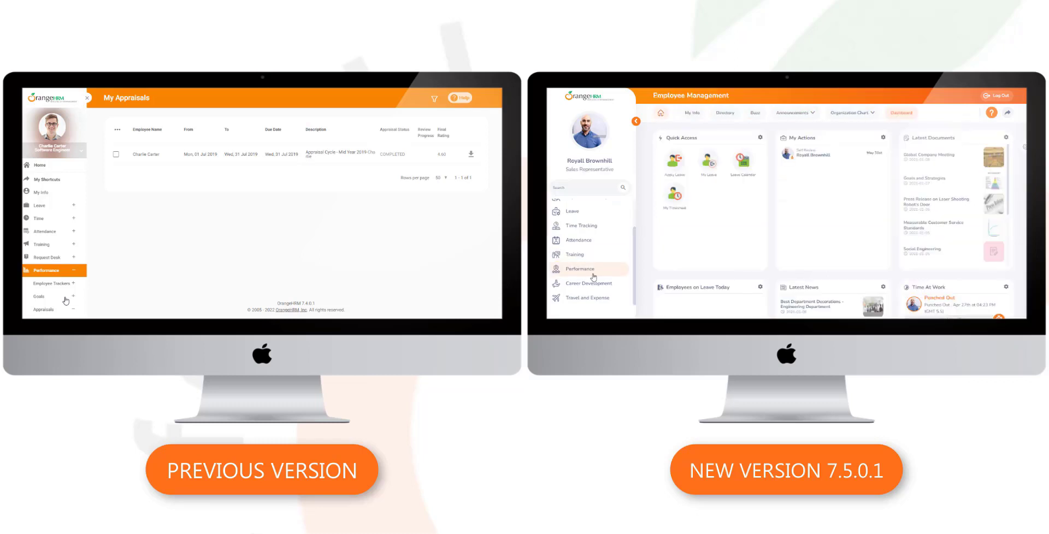
Open the new version's Career Development page listing the Technical Development Plan.
click(588, 284)
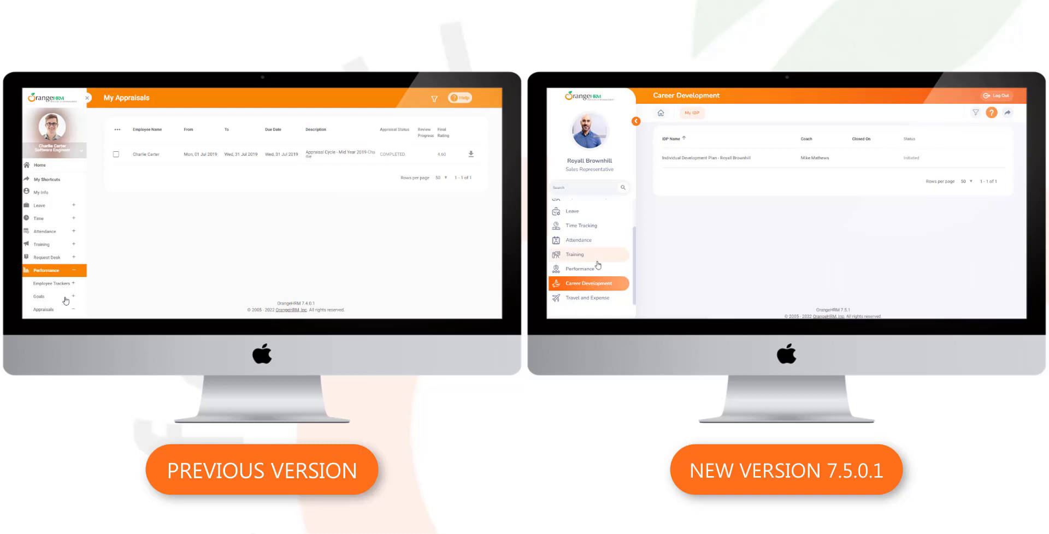
Open the new version's Travel and Expense page showing one pending and one approved request.
click(588, 299)
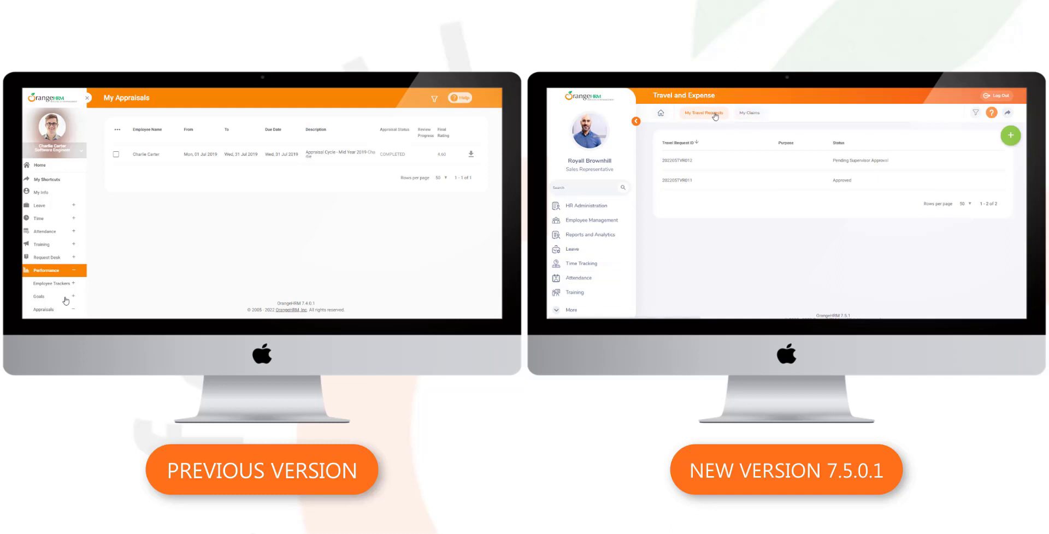
mouse_move(809, 186)
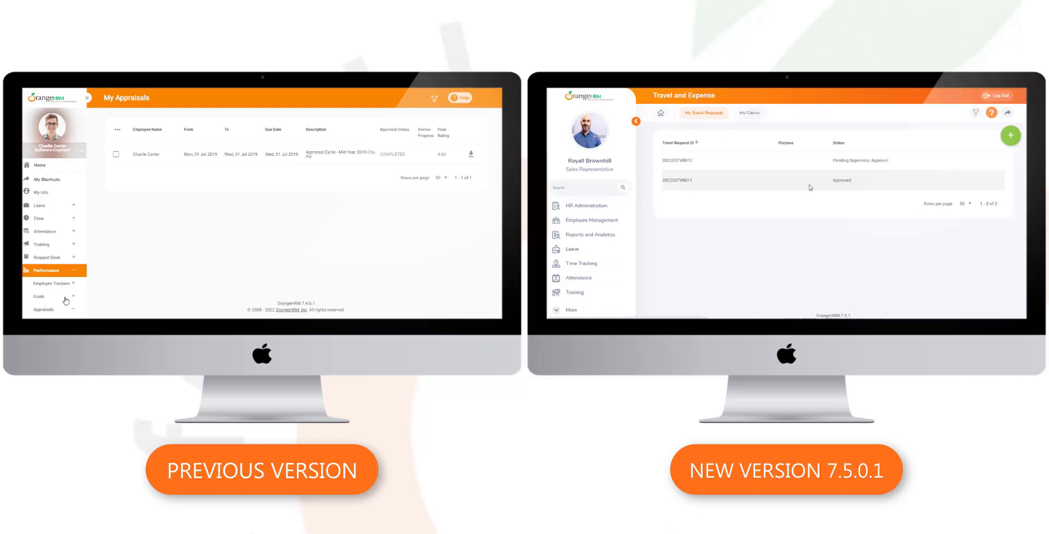
mouse_move(738, 235)
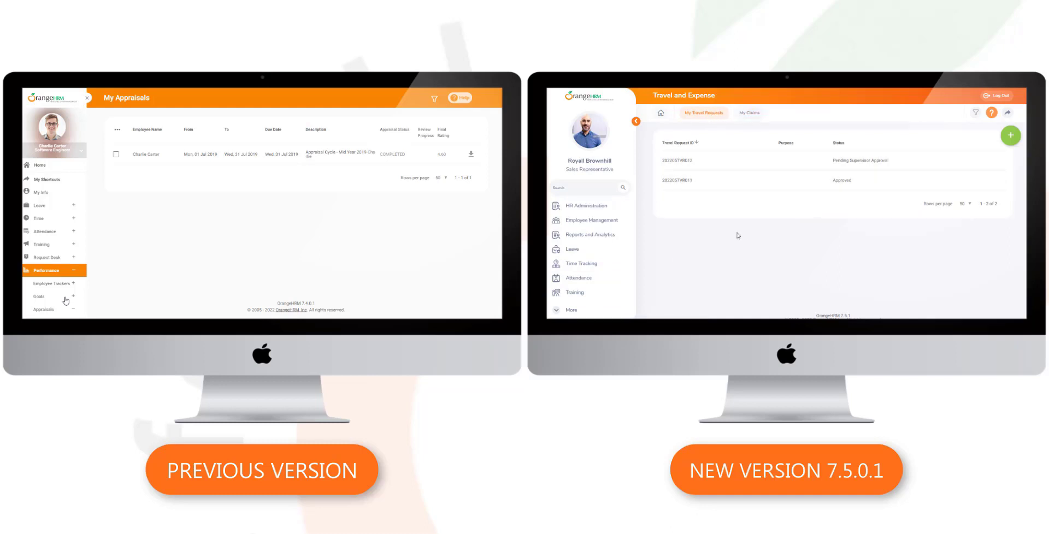
mouse_move(718, 226)
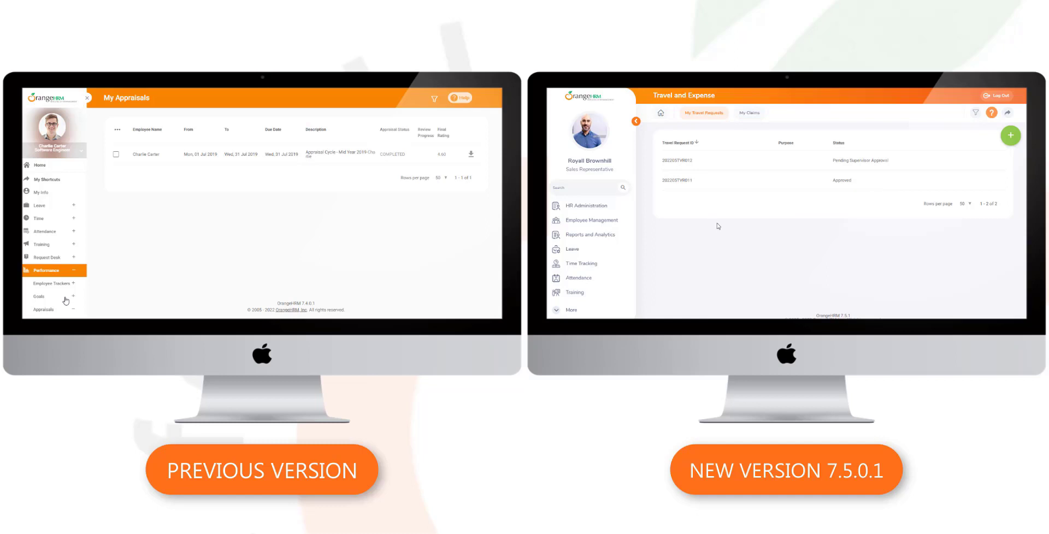
mouse_move(707, 252)
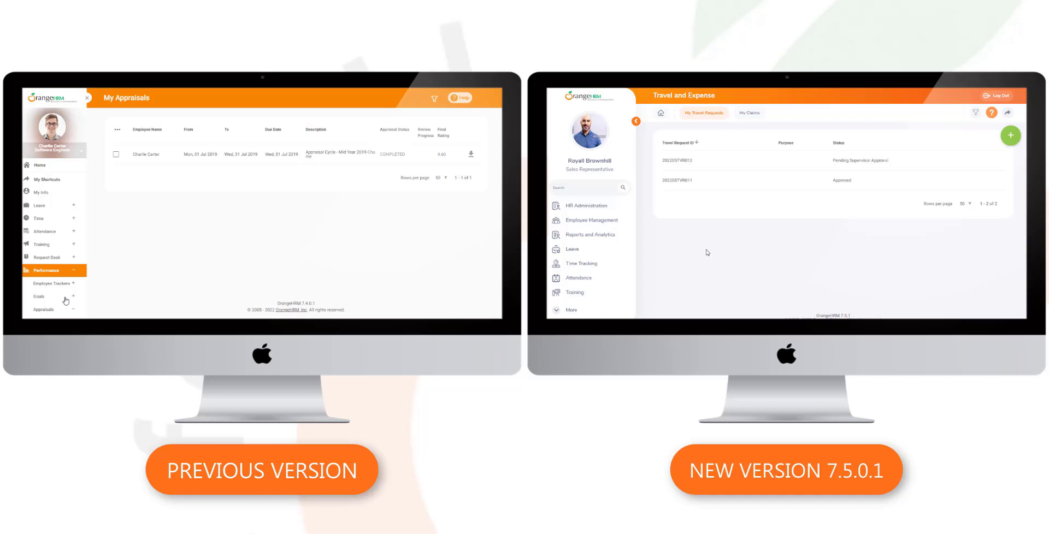
mouse_move(677, 252)
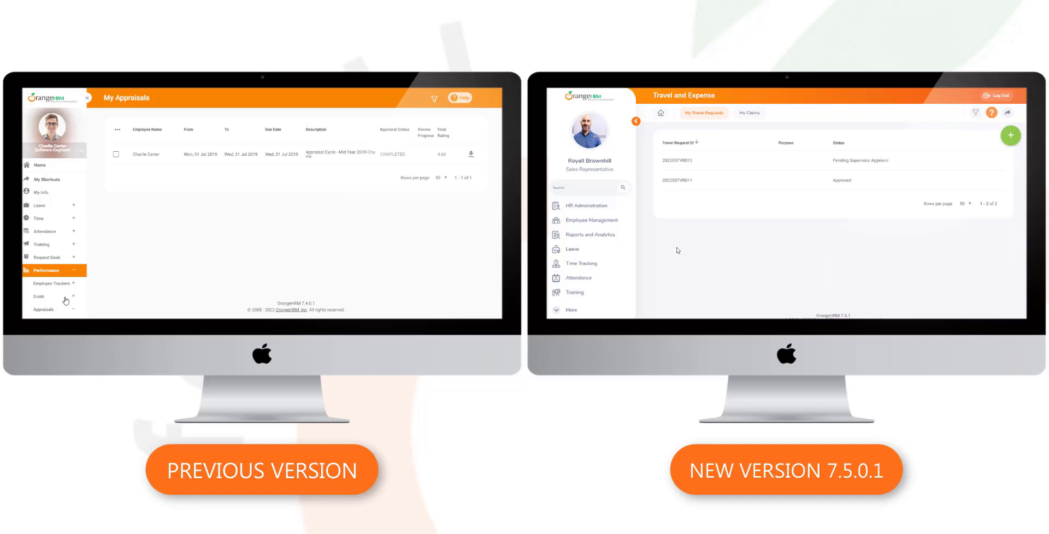
mouse_move(591, 235)
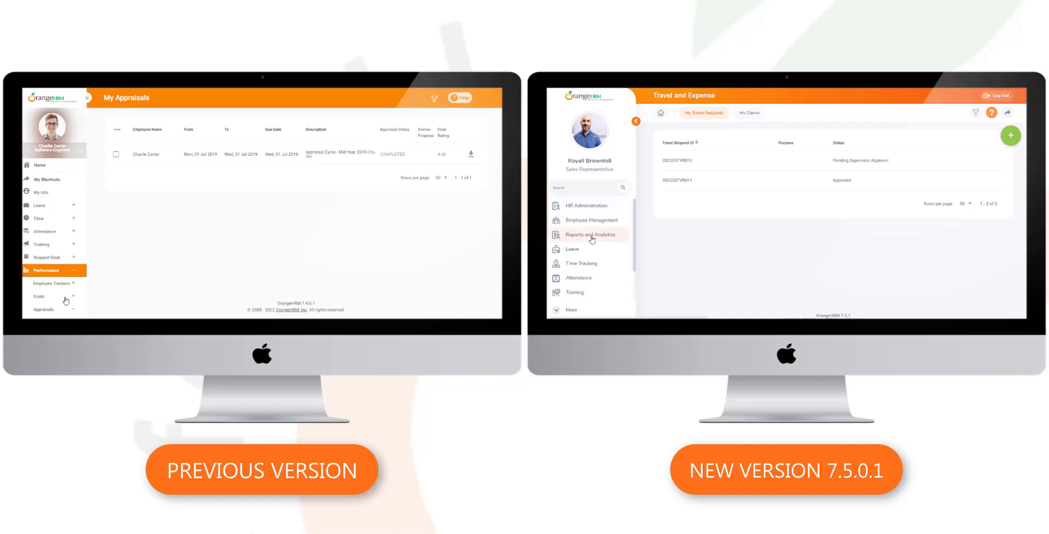
View Reports and Analytics in the new version, then return to the Employee Management dashboard.
click(590, 235)
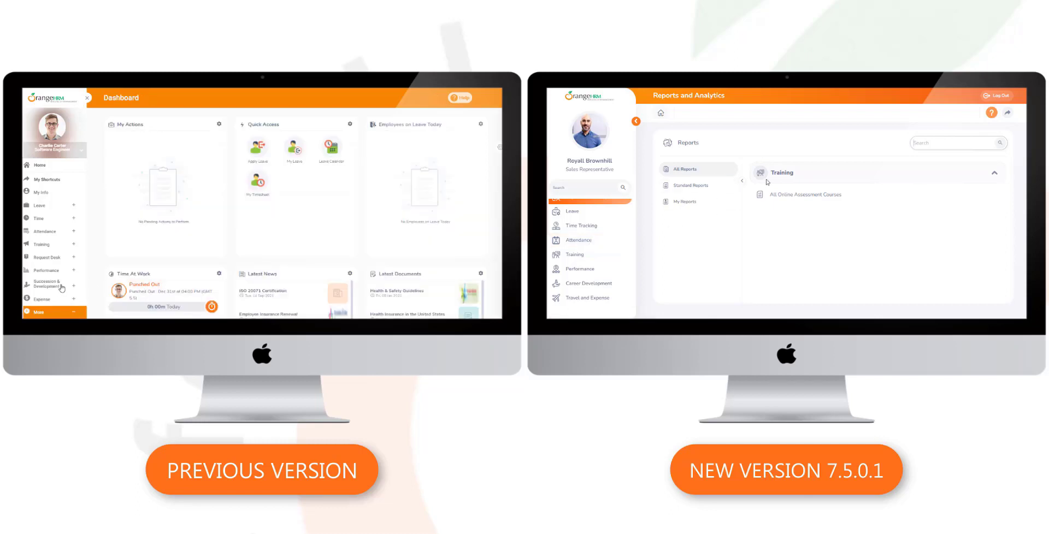
click(587, 220)
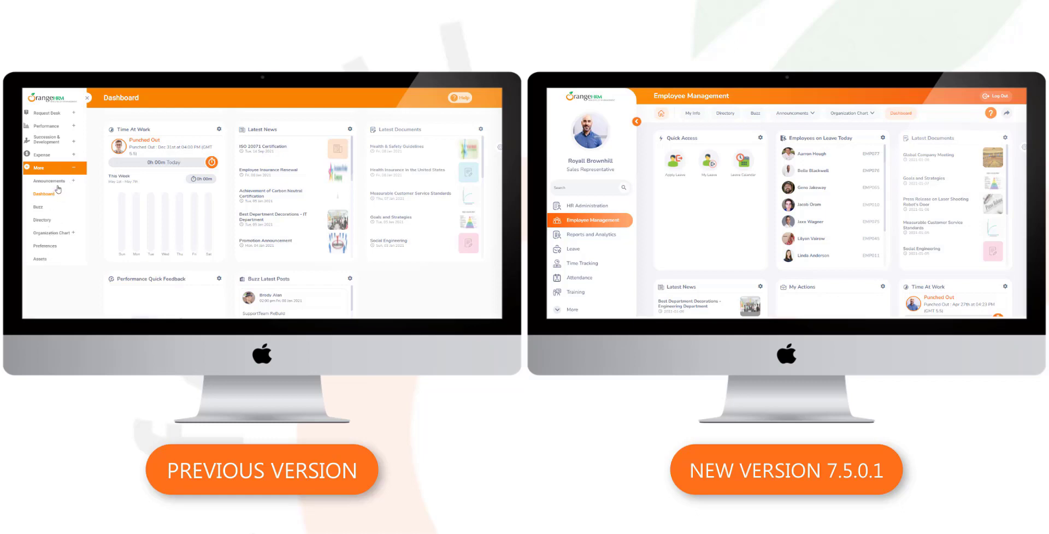
Show the employee Directory cards and the Announcements menu offering Documents and News.
click(725, 113)
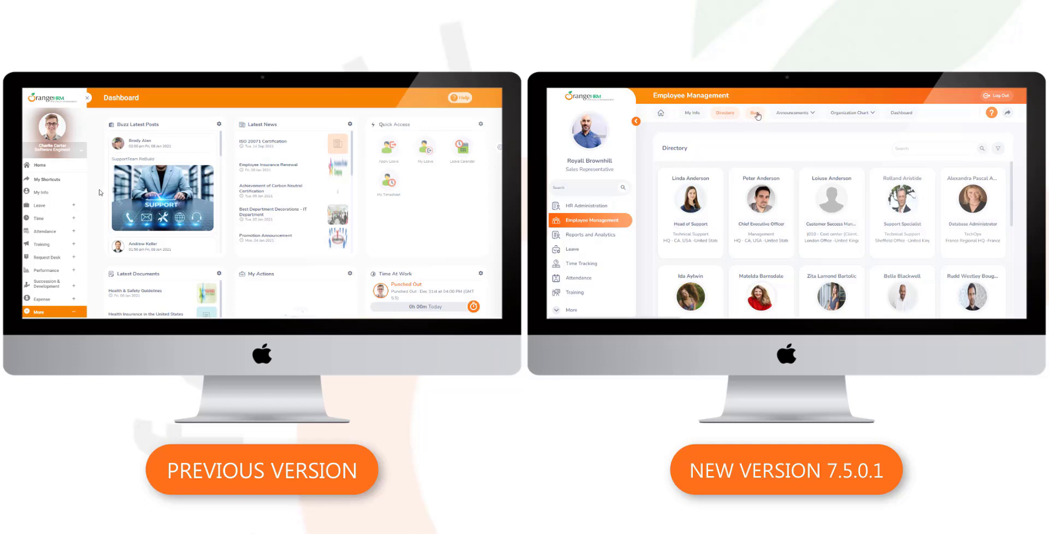
mouse_move(777, 115)
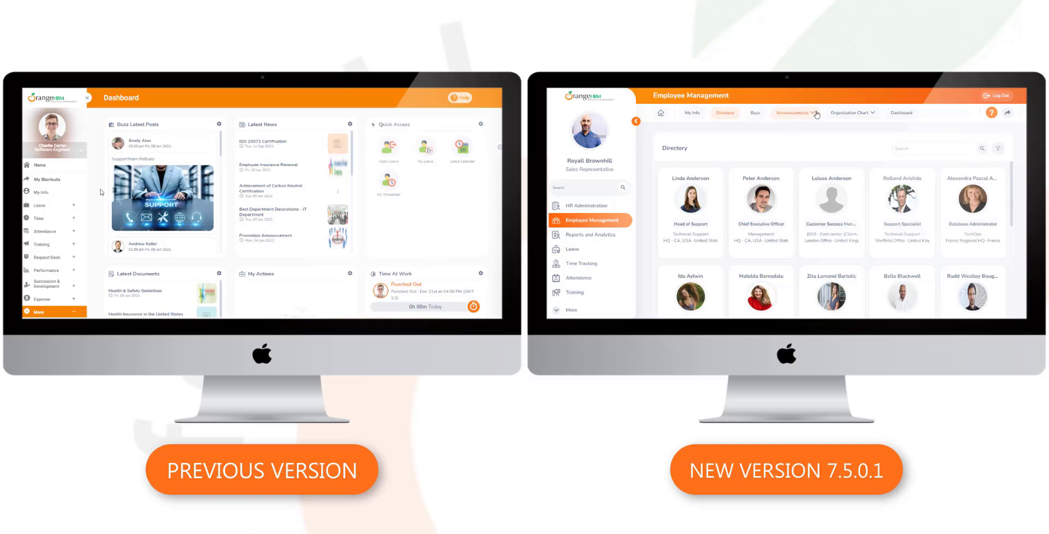
click(794, 113)
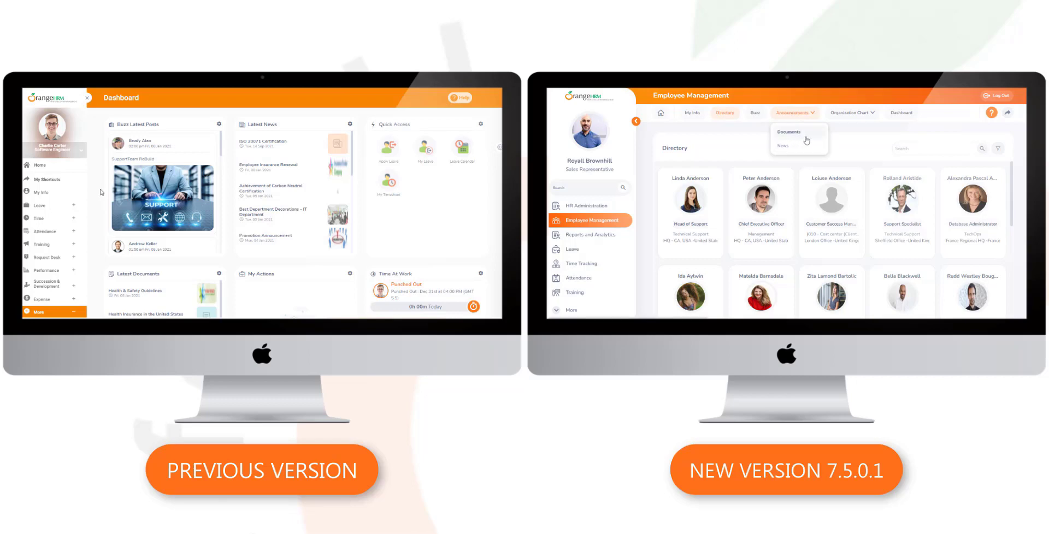
mouse_move(852, 112)
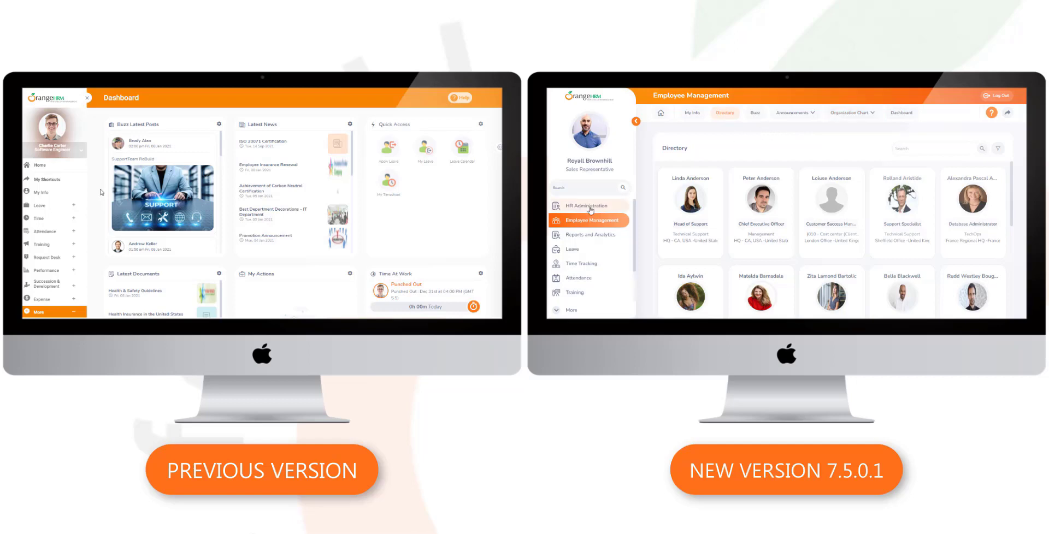
Show the HR Administration module's empty assets list and focus the sidebar quick-search box.
click(584, 205)
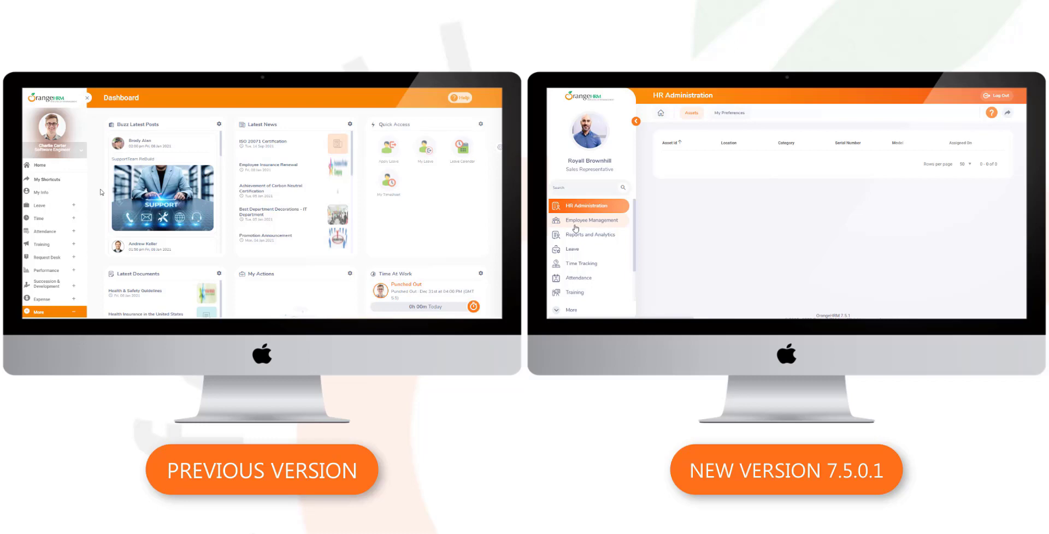
click(589, 187)
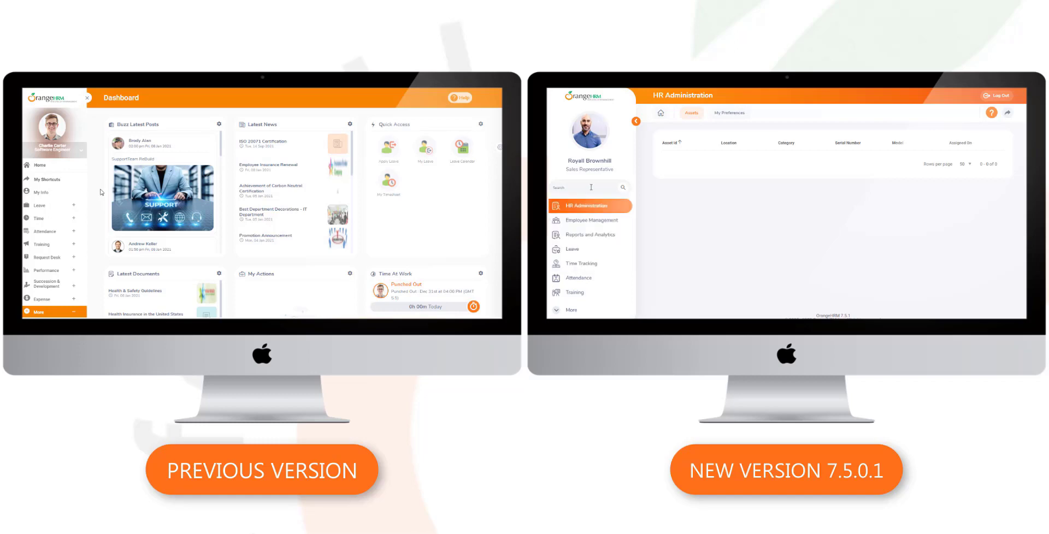
click(588, 187)
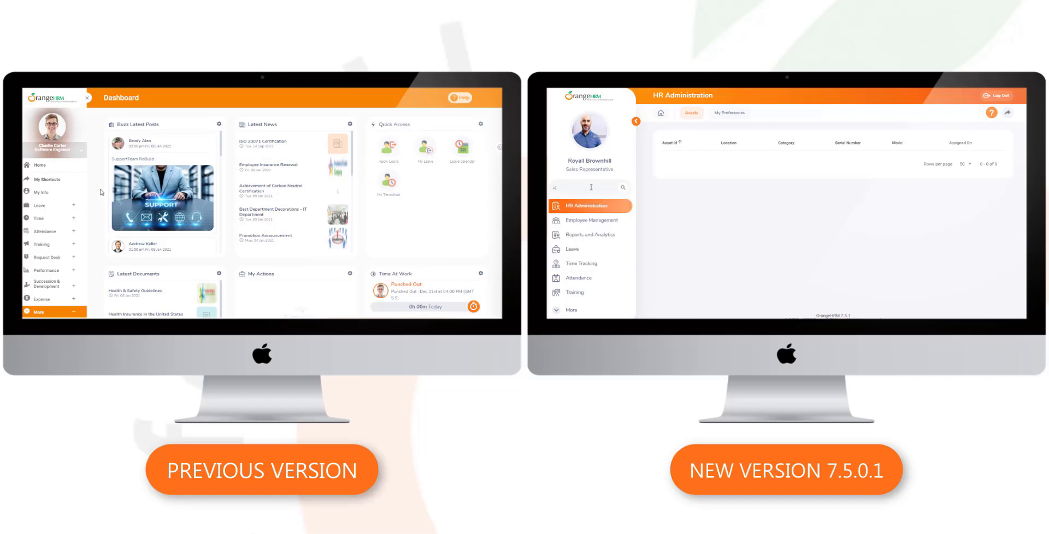